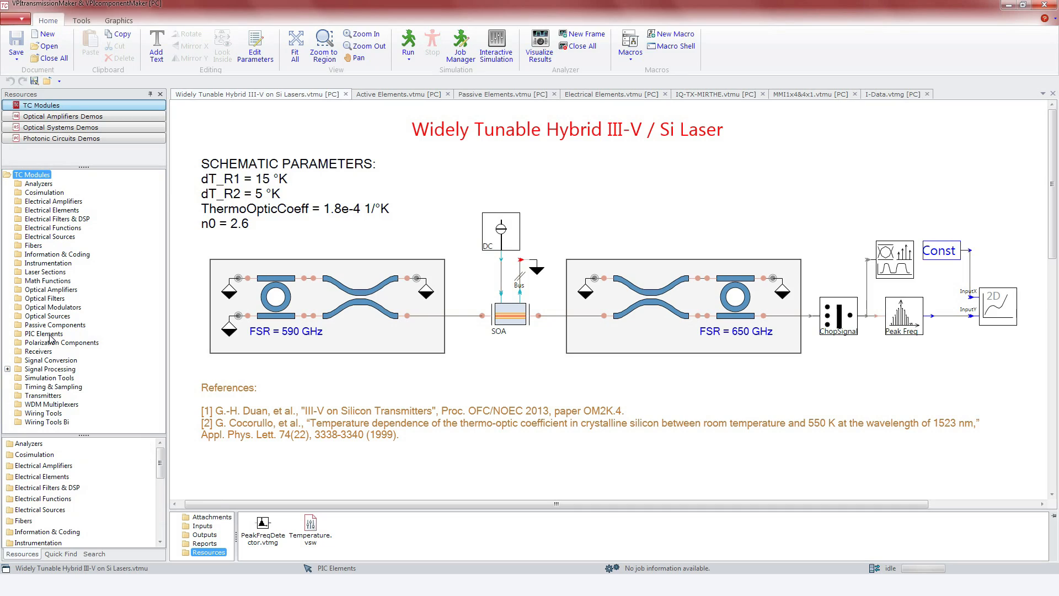
Expand PIC Elements and browse the Photonic Circuits Demos library.
click(44, 333)
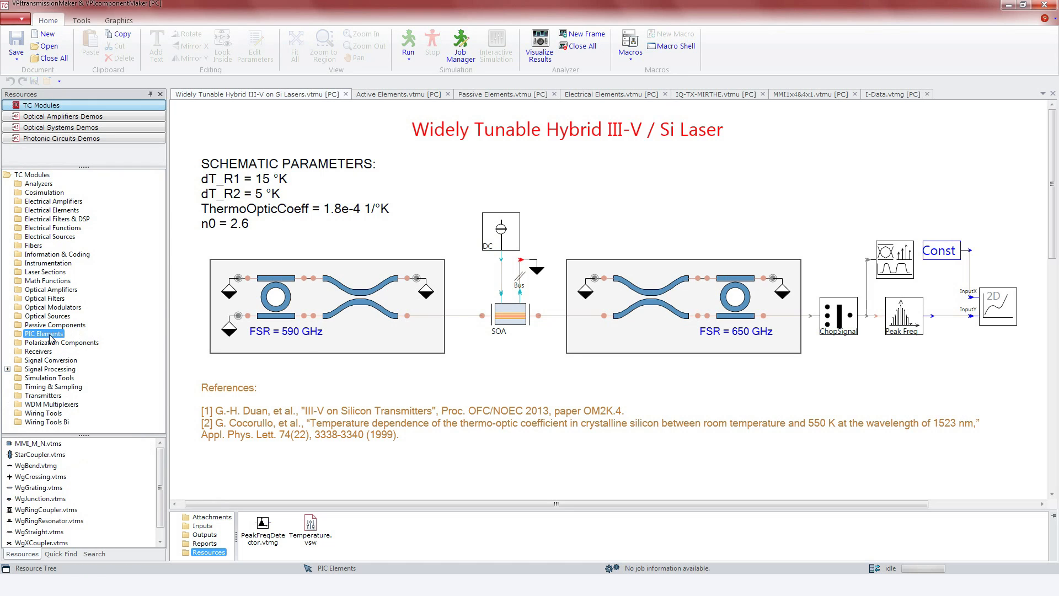
mouse_move(86, 342)
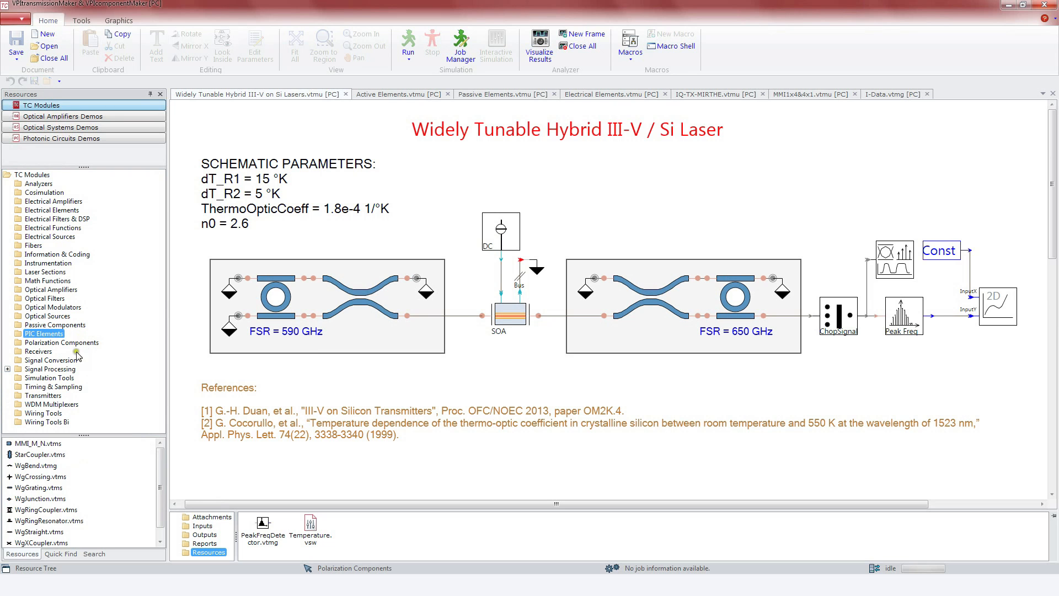
click(60, 137)
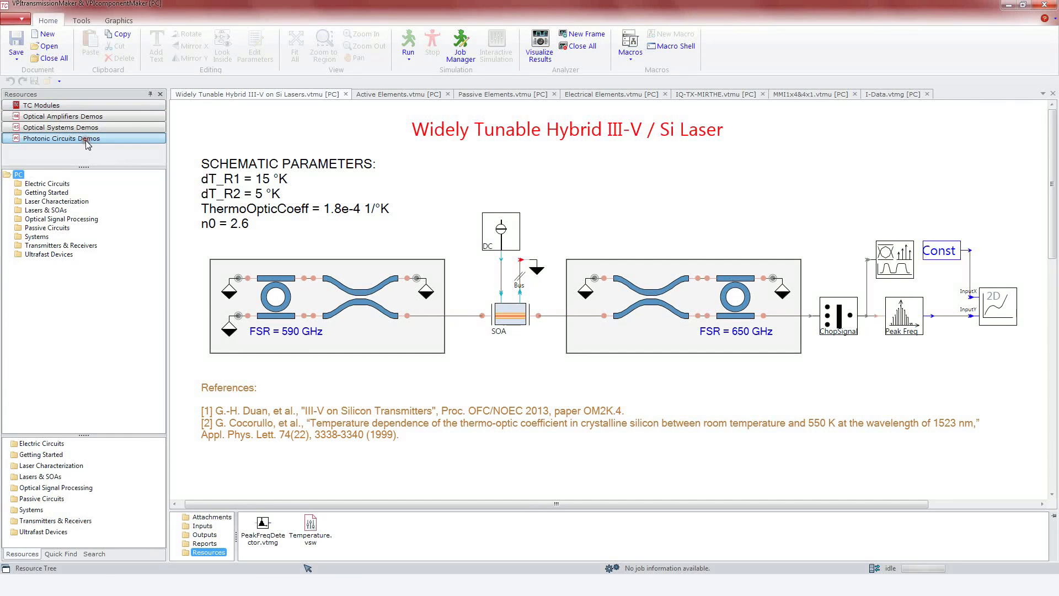
Show the tunable laser's Frequency Allocation and Laser Spectra plots side by side.
click(46, 210)
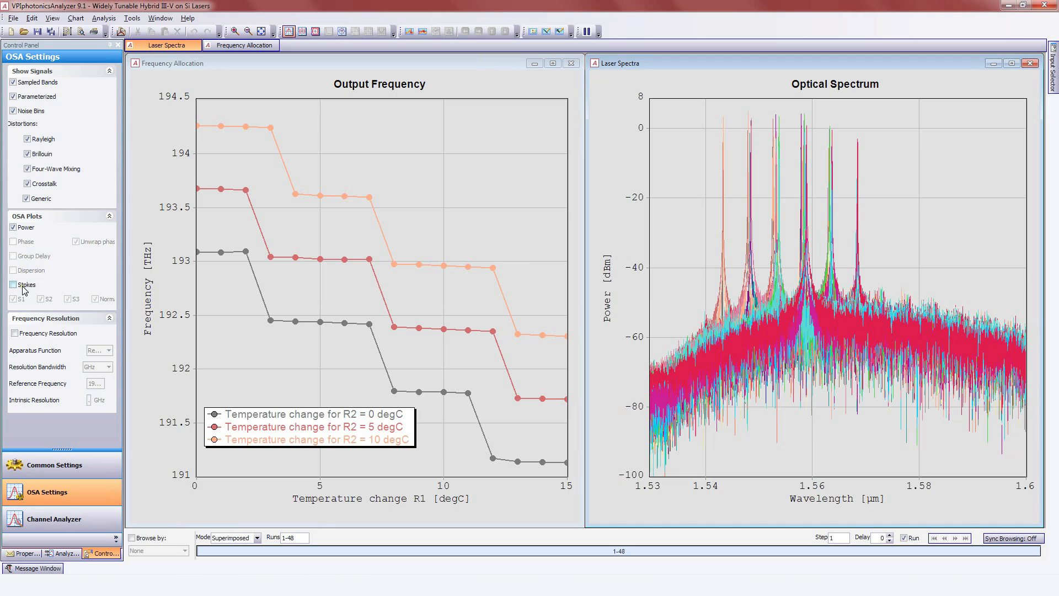
click(12, 284)
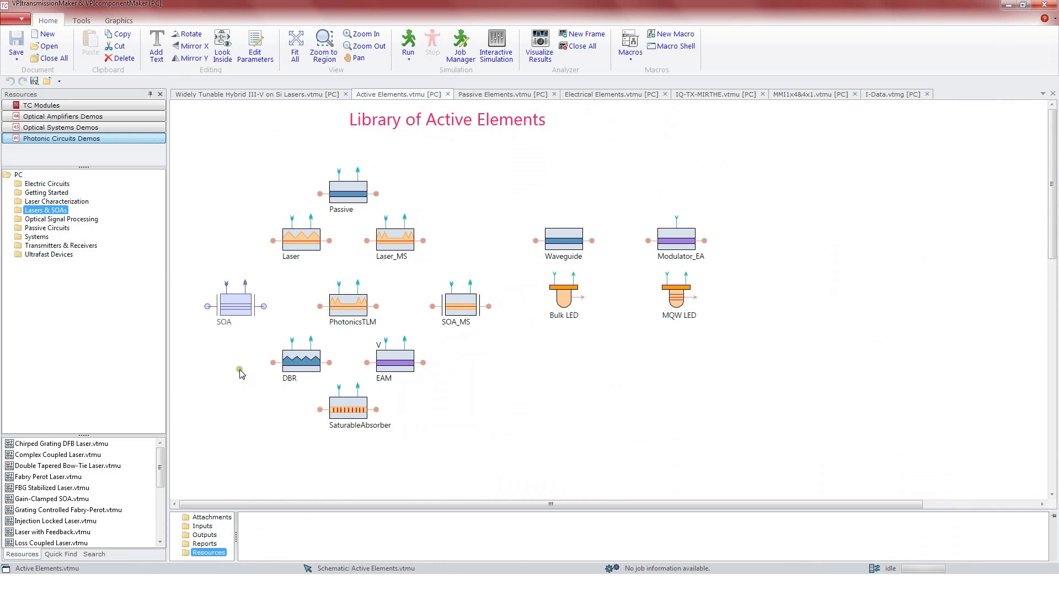
In the Active Elements schematic, select the Waveguide and then the PhotonicsTLM module.
click(398, 357)
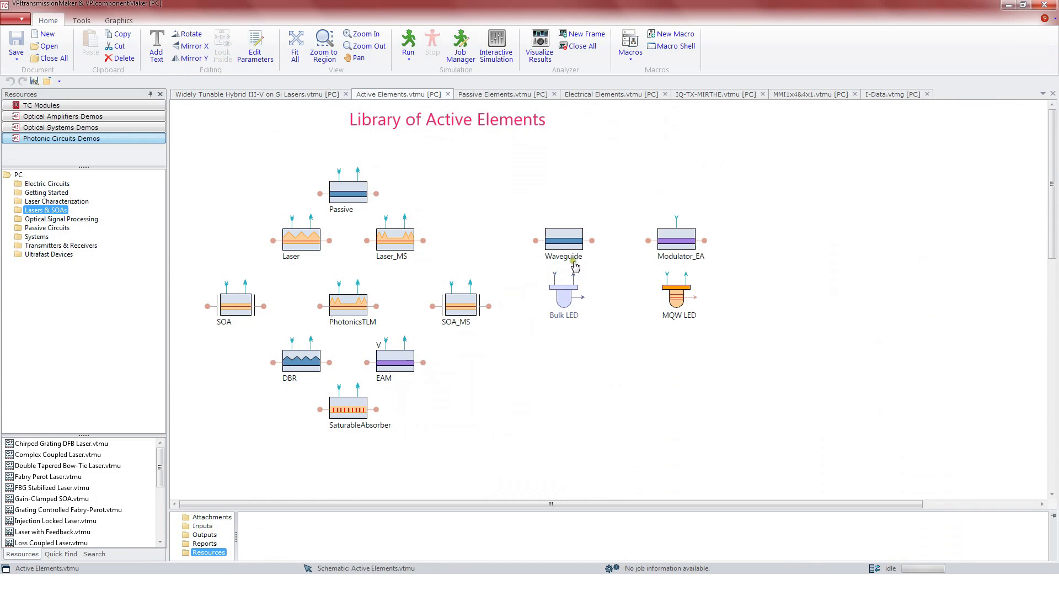
click(563, 239)
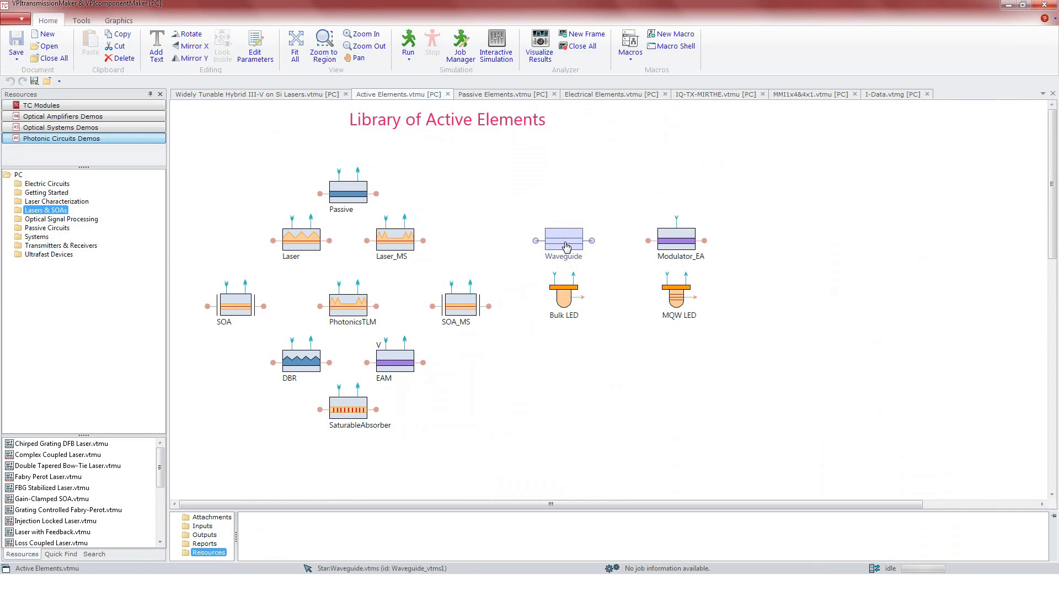
click(351, 304)
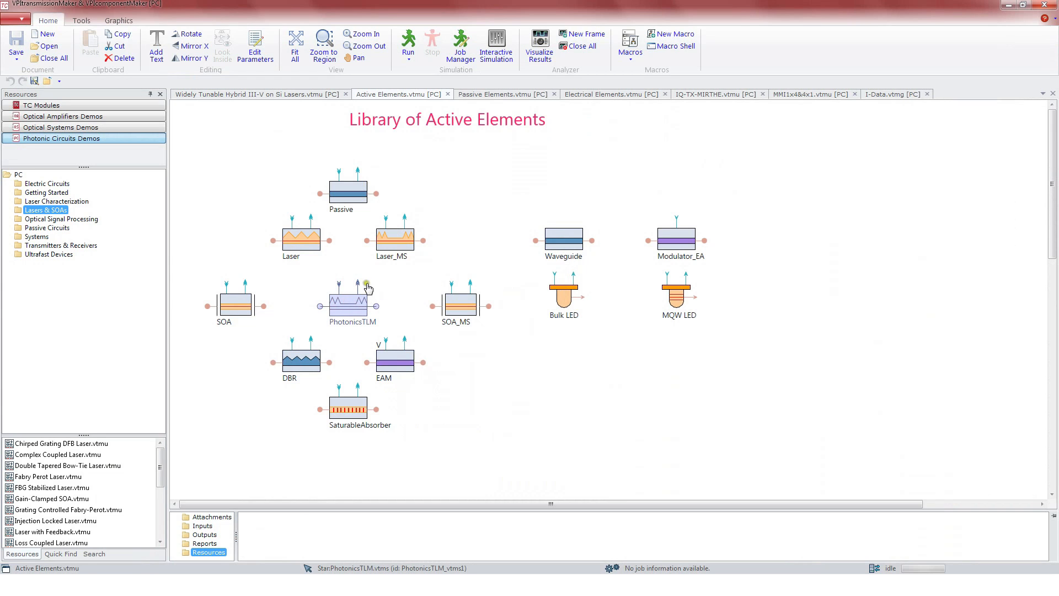